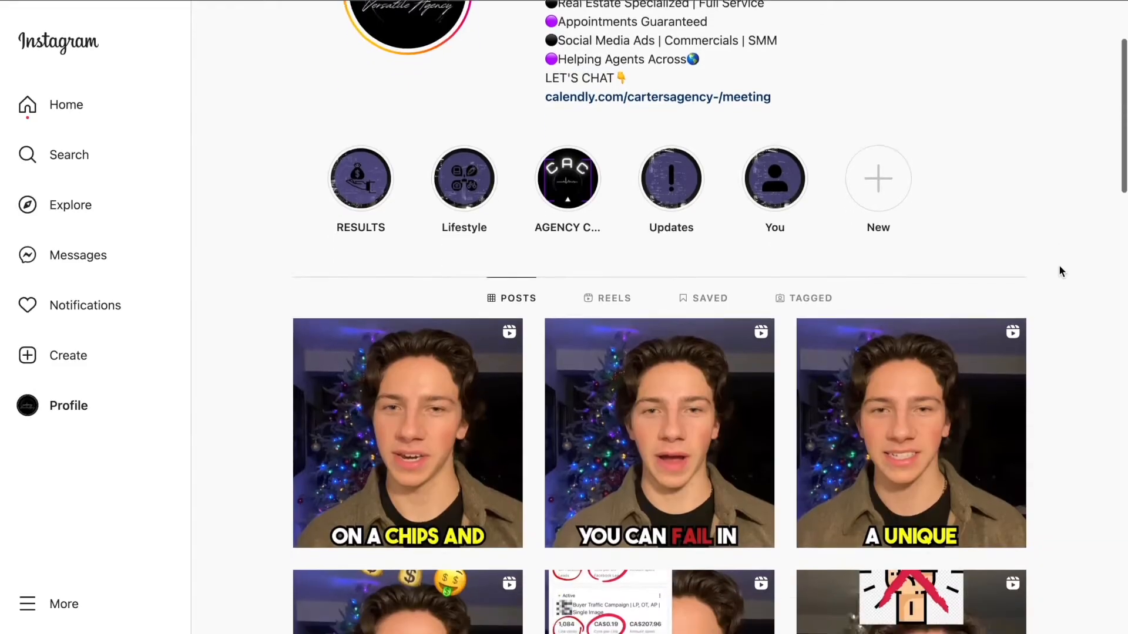
pyautogui.scroll(-3)
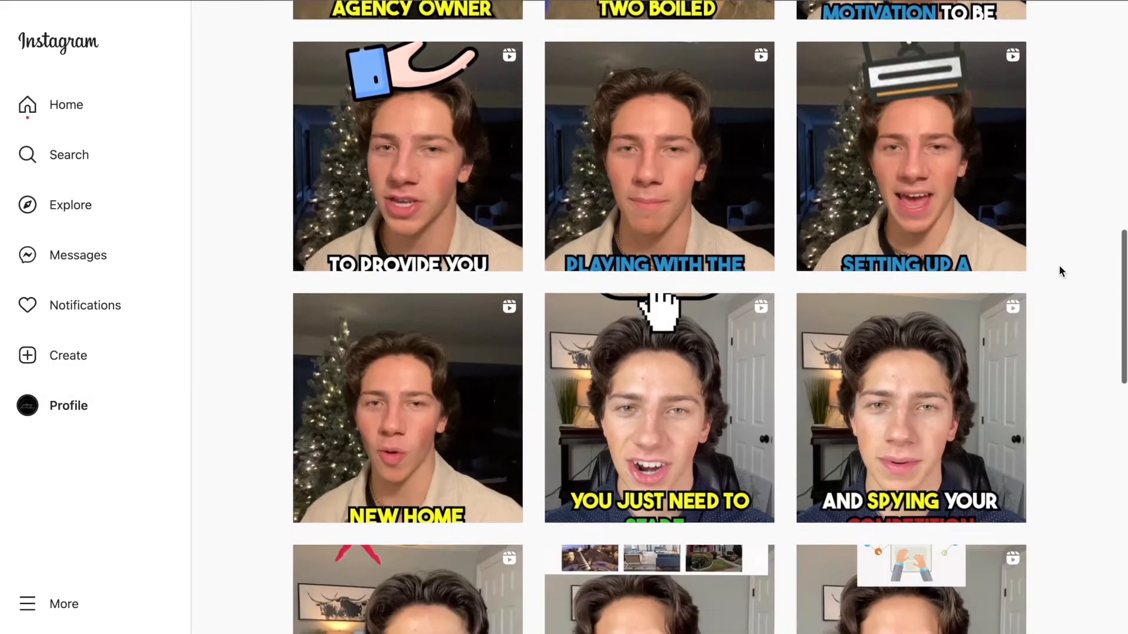
pyautogui.scroll(-3)
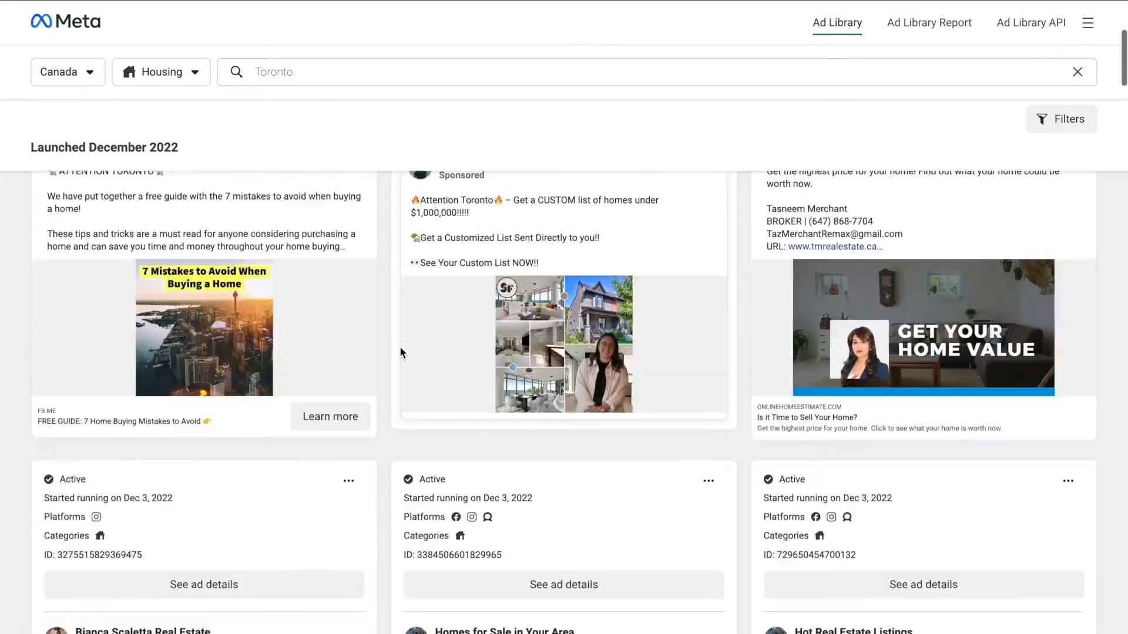
pyautogui.scroll(-3)
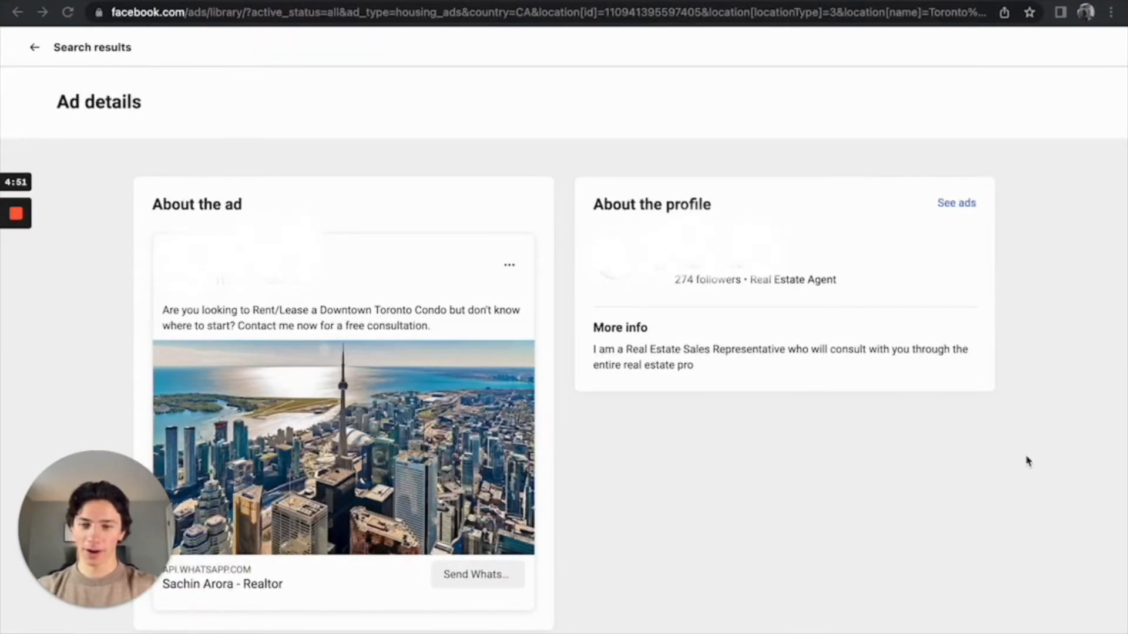
pyautogui.scroll(-3)
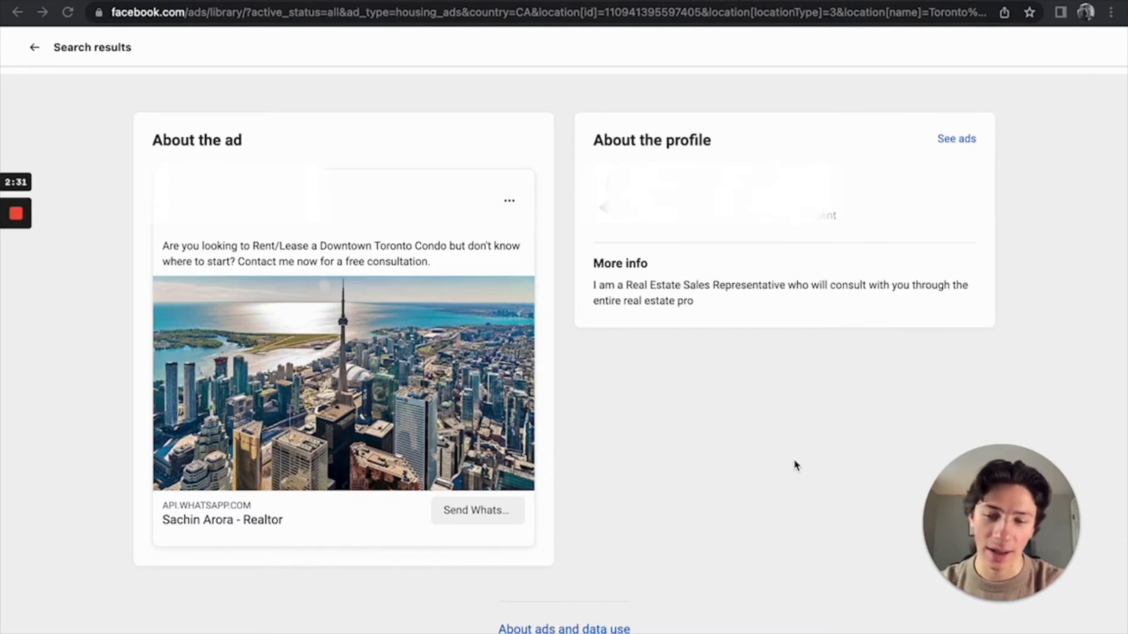
pyautogui.moveTo(302, 537)
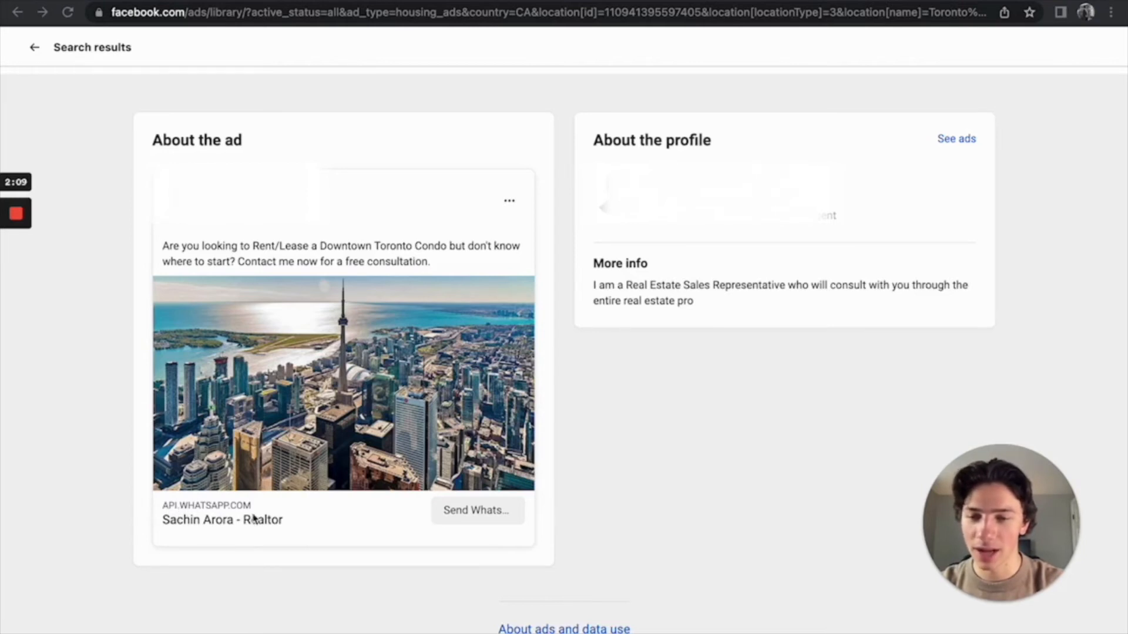
pyautogui.moveTo(371, 560)
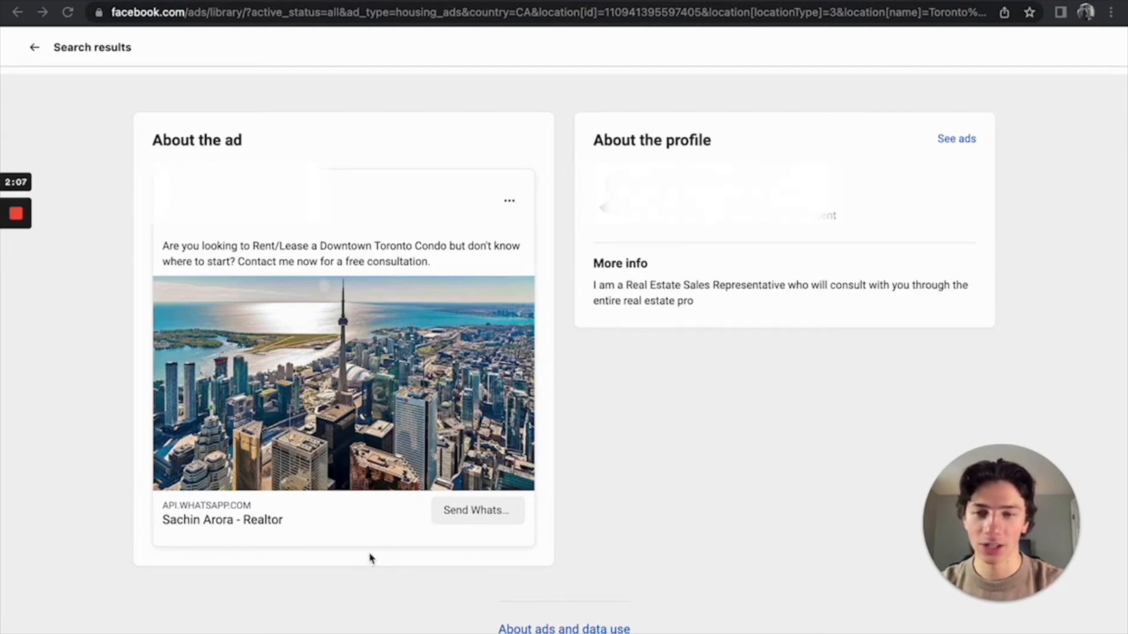